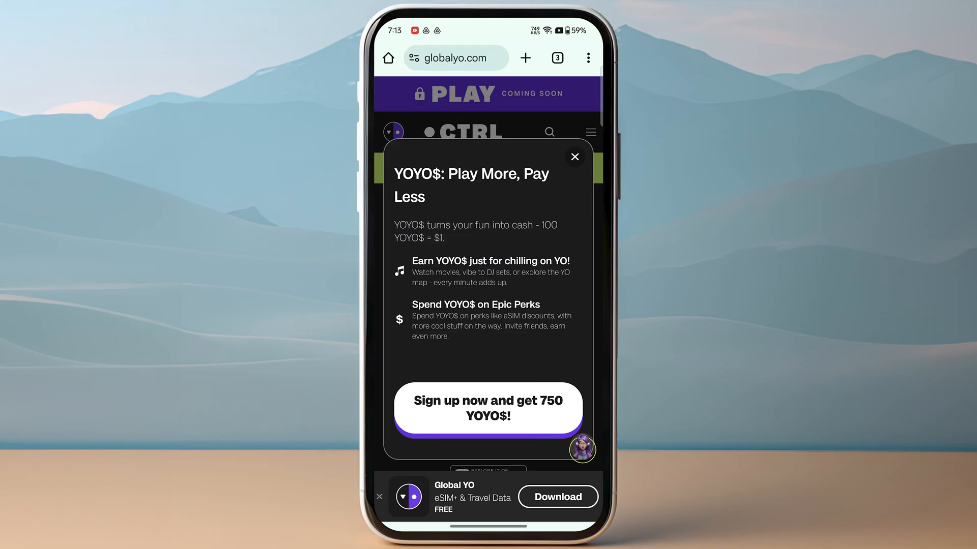
# Close the YOYO$ rewards popup on Global YO and open Canada's eSIM+ plans
pyautogui.click(574, 157)
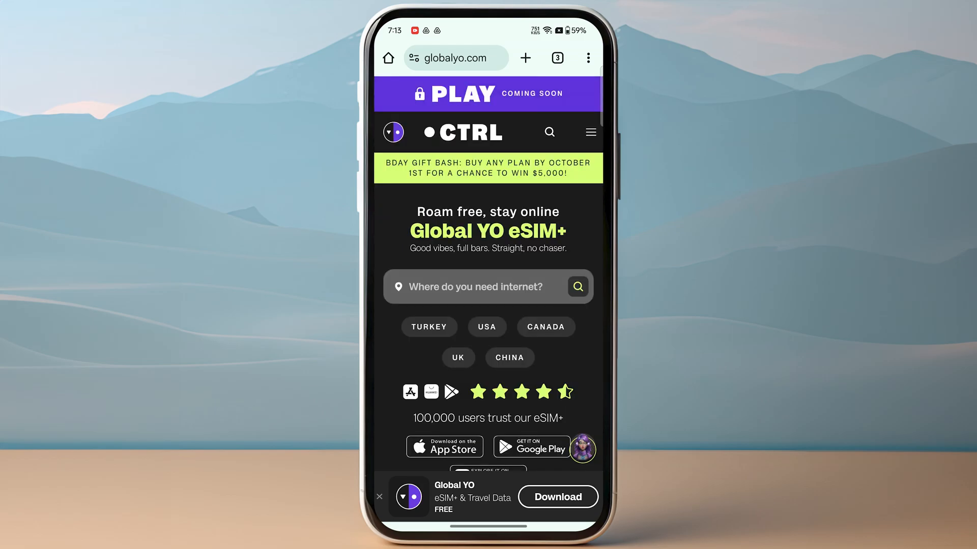
pyautogui.scroll(-3)
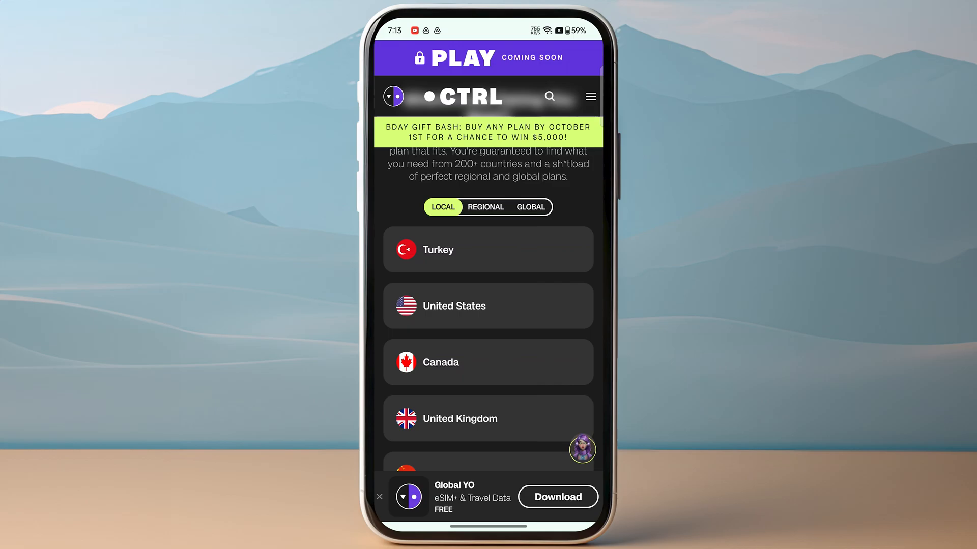
pyautogui.click(488, 362)
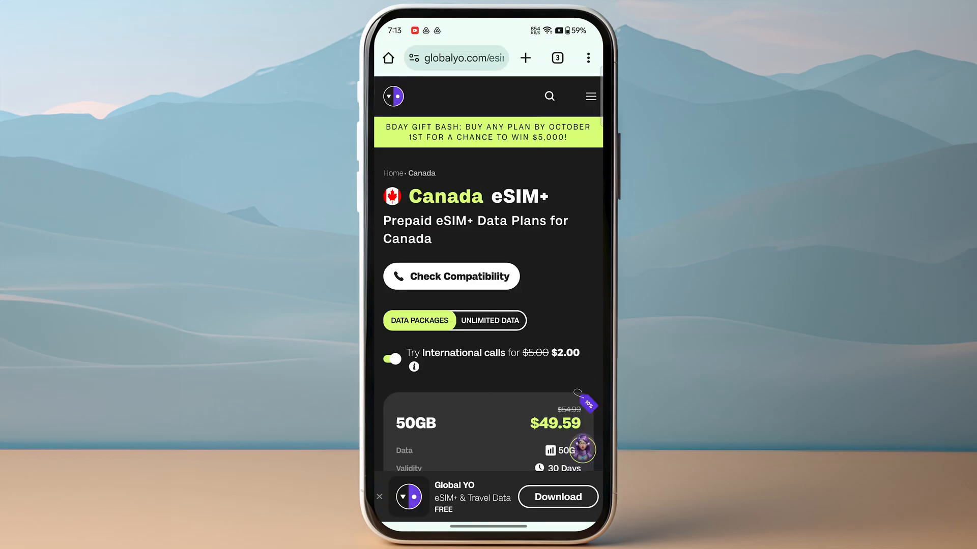
pyautogui.scroll(-3)
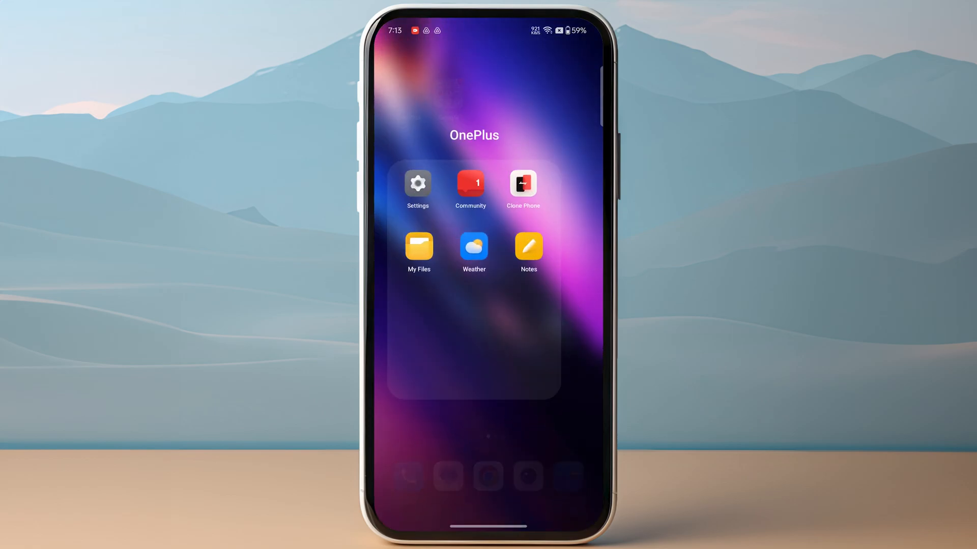
# Go to Settings, Mobile network, eSIM, and start Add eSIM
pyautogui.click(417, 183)
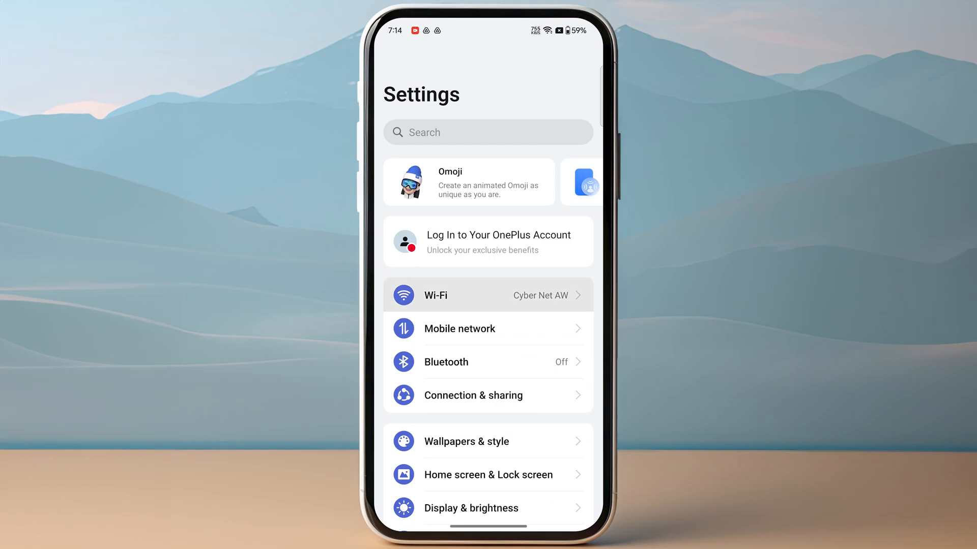
pyautogui.click(460, 329)
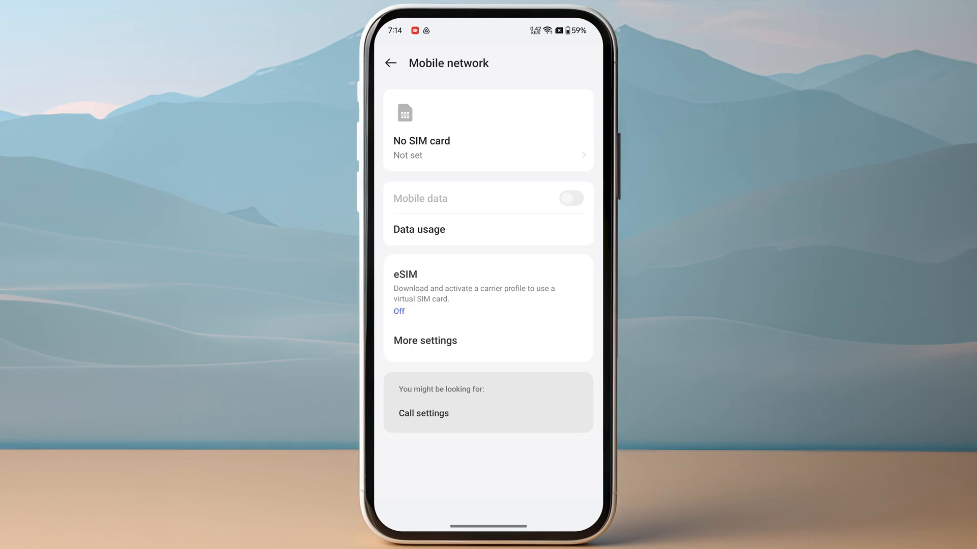
pyautogui.click(425, 275)
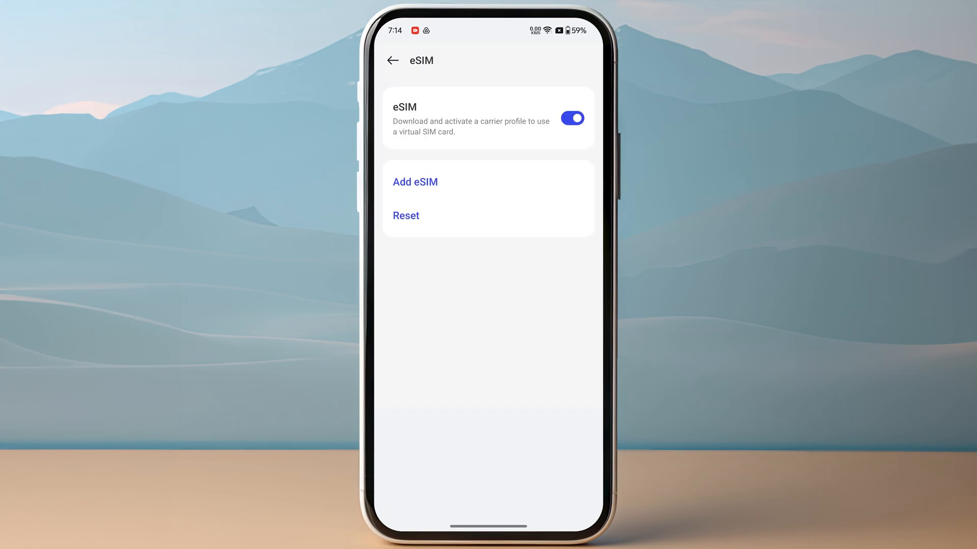
pyautogui.click(415, 182)
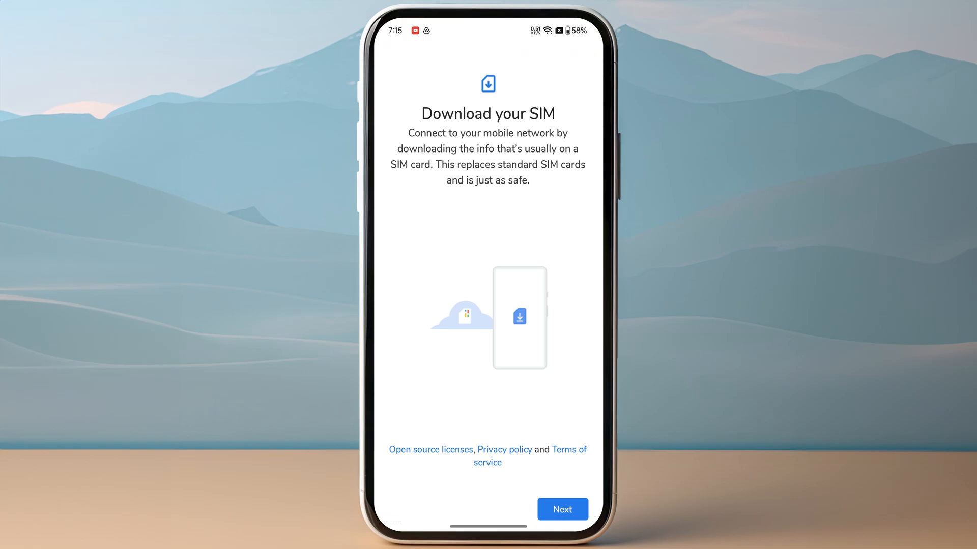
# Continue past Download your SIM so Global YO appears, disabled, under eSIM
pyautogui.click(562, 509)
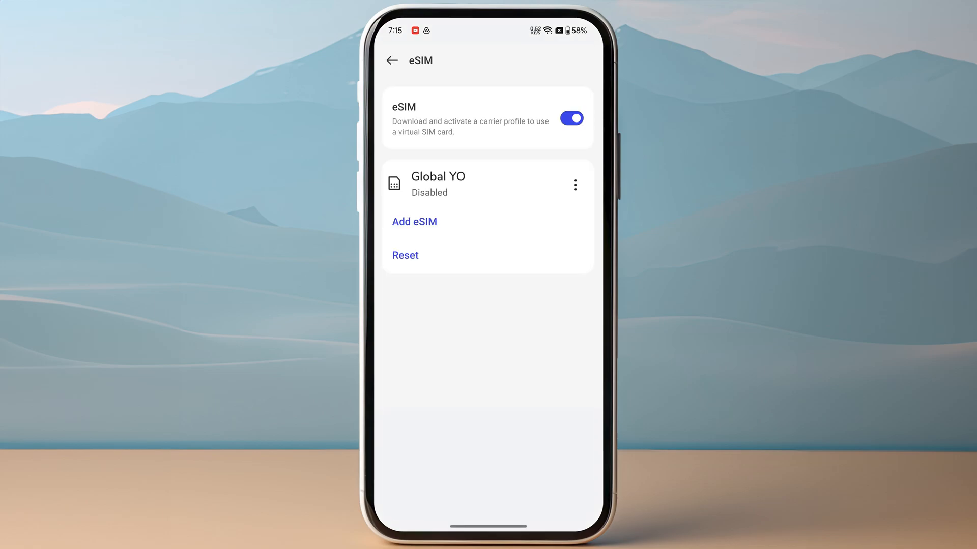
# Enable Global YO from its three-dot menu, then return to the home screen
pyautogui.click(575, 185)
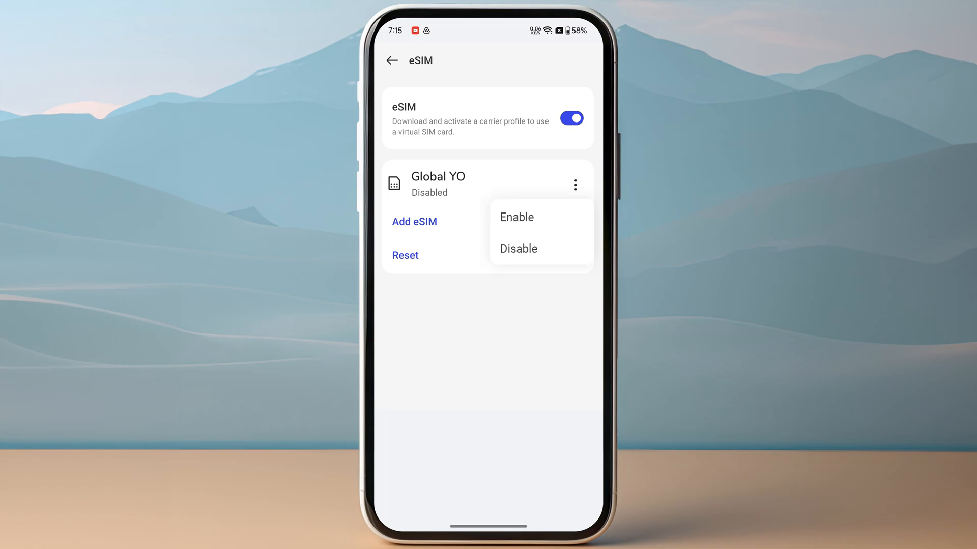
pyautogui.click(516, 217)
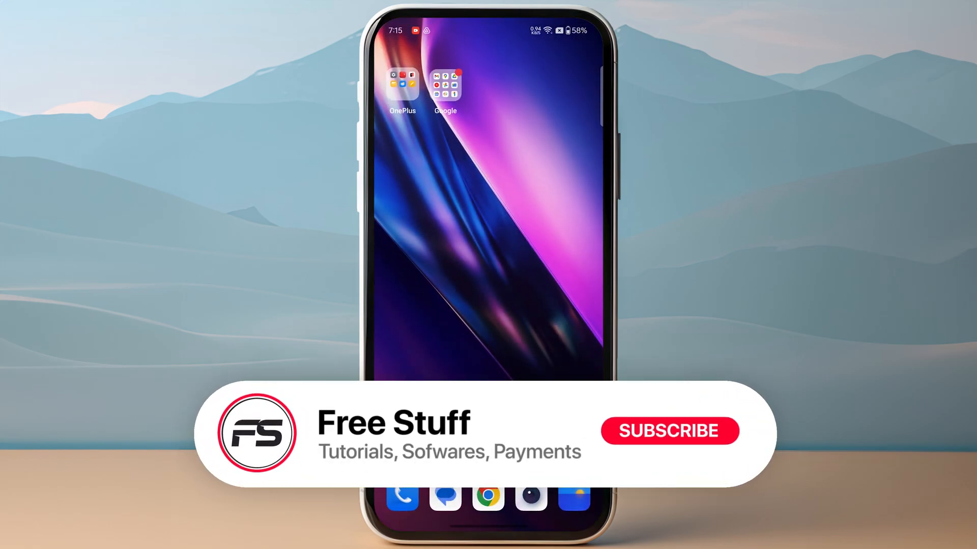
pyautogui.click(669, 431)
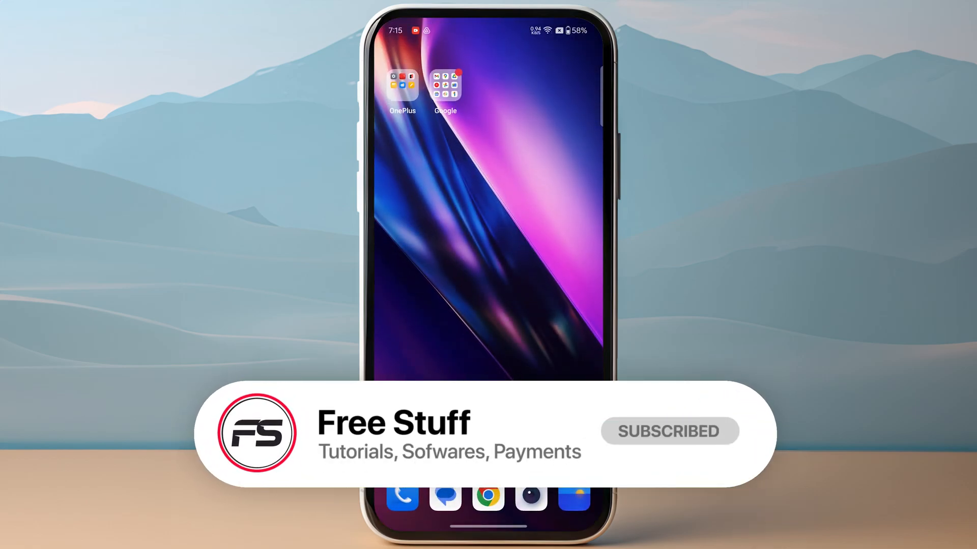